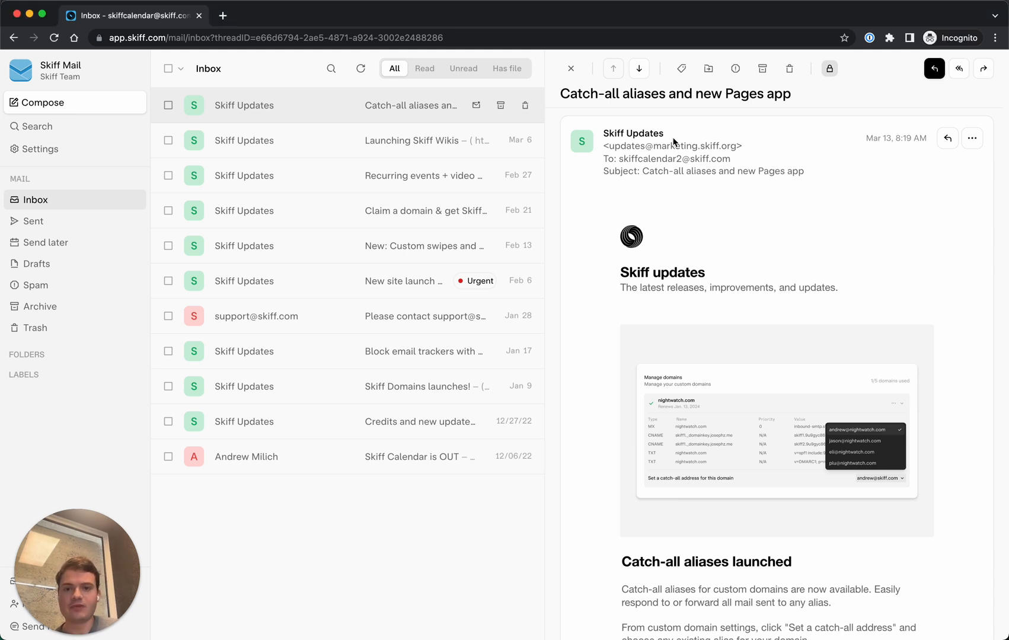
mouse_move(282, 140)
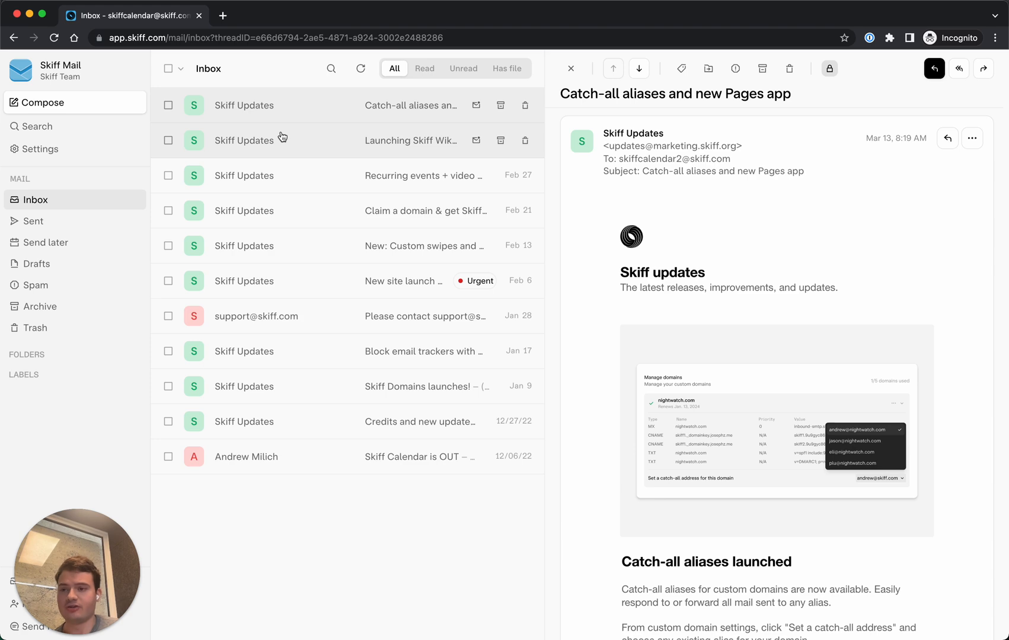
mouse_move(88, 148)
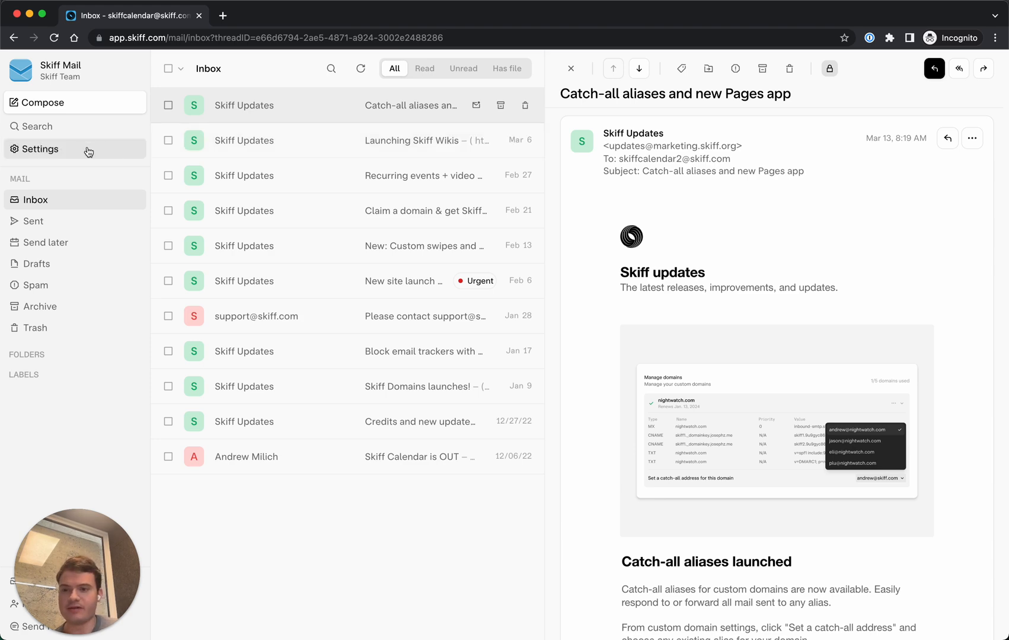
left_click(40, 148)
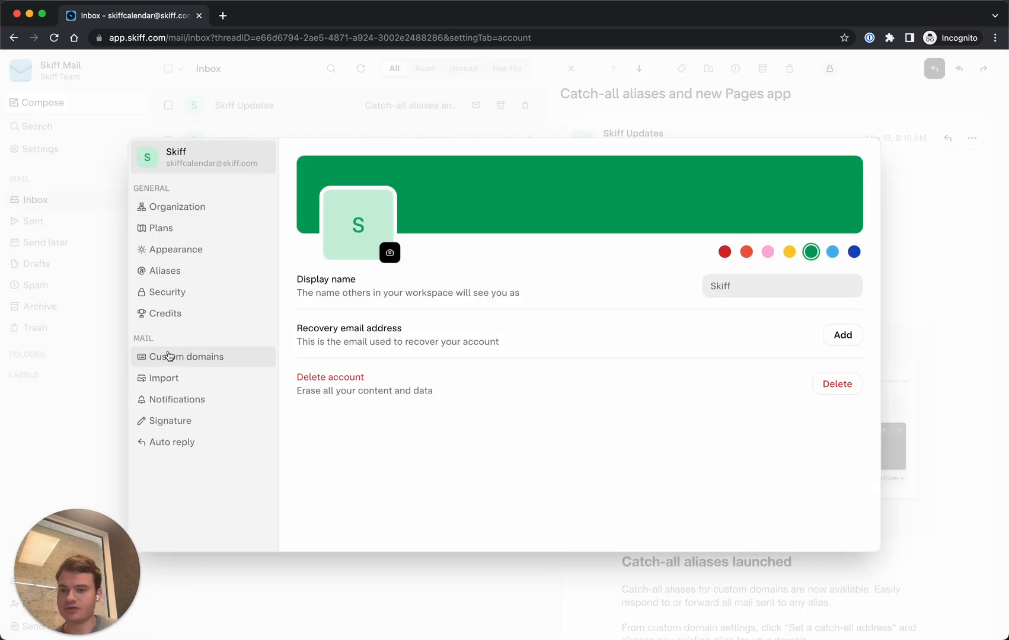
left_click(188, 356)
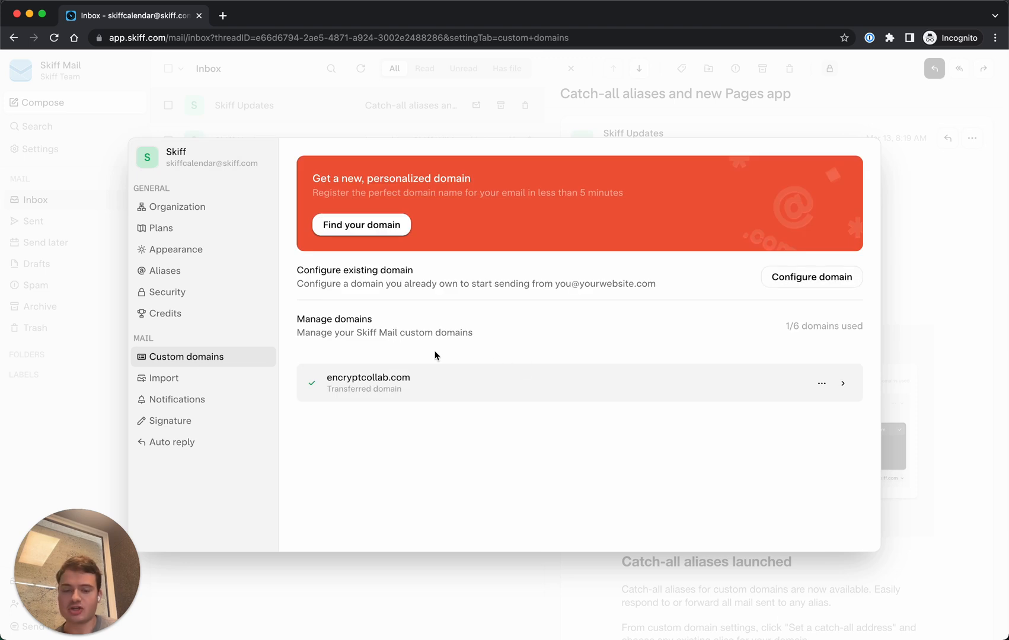
mouse_move(412, 259)
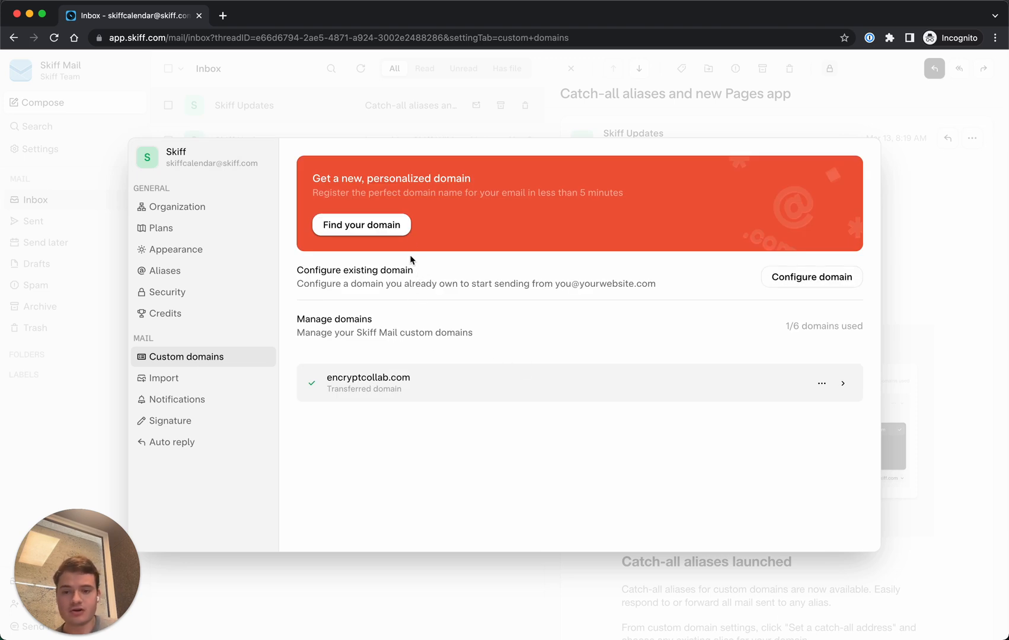
mouse_move(411, 192)
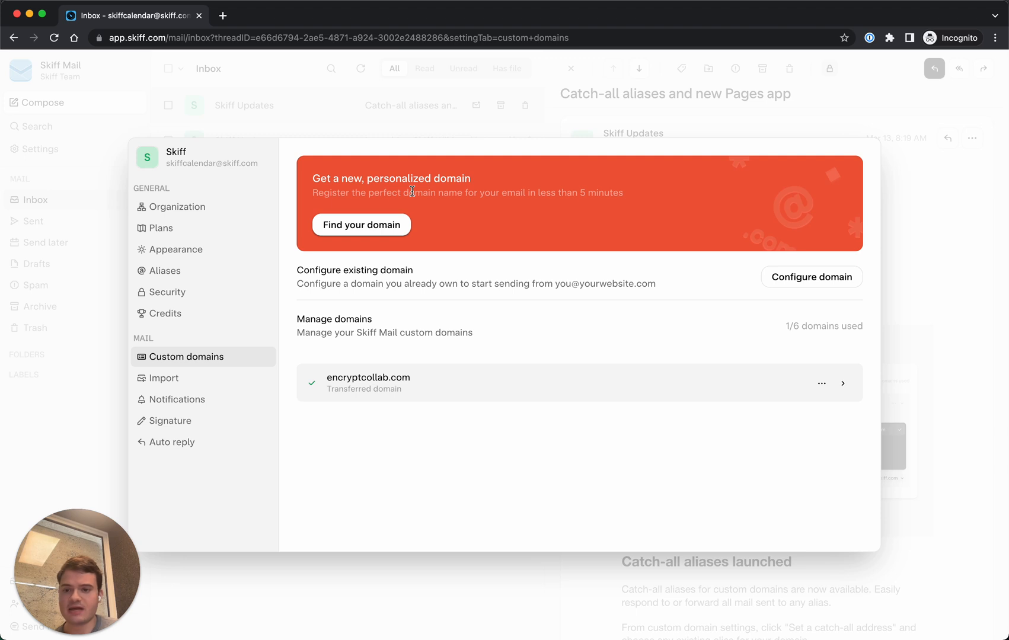
mouse_move(204, 270)
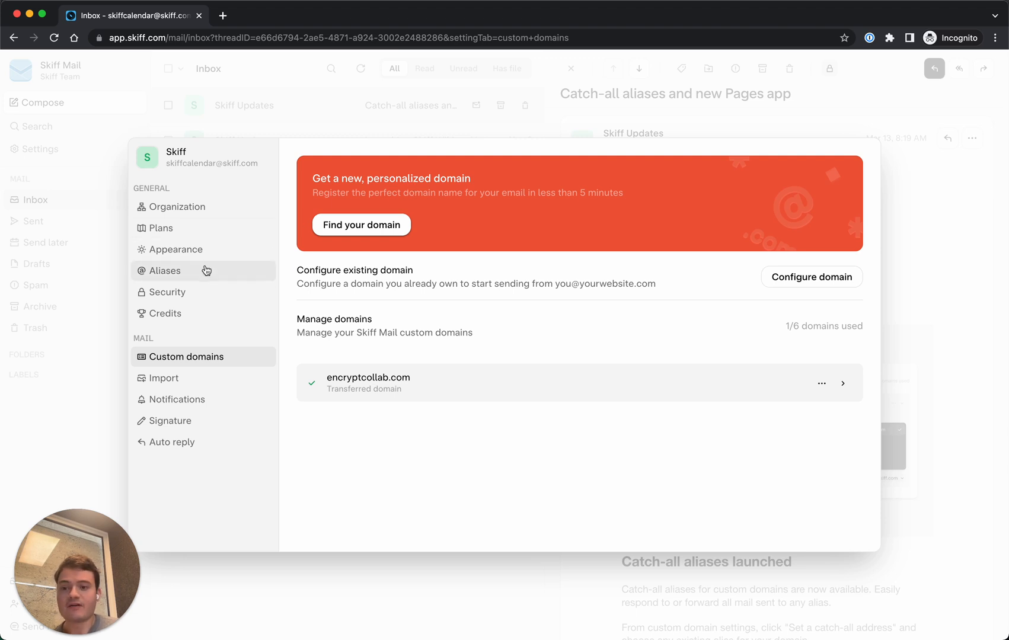
left_click(165, 270)
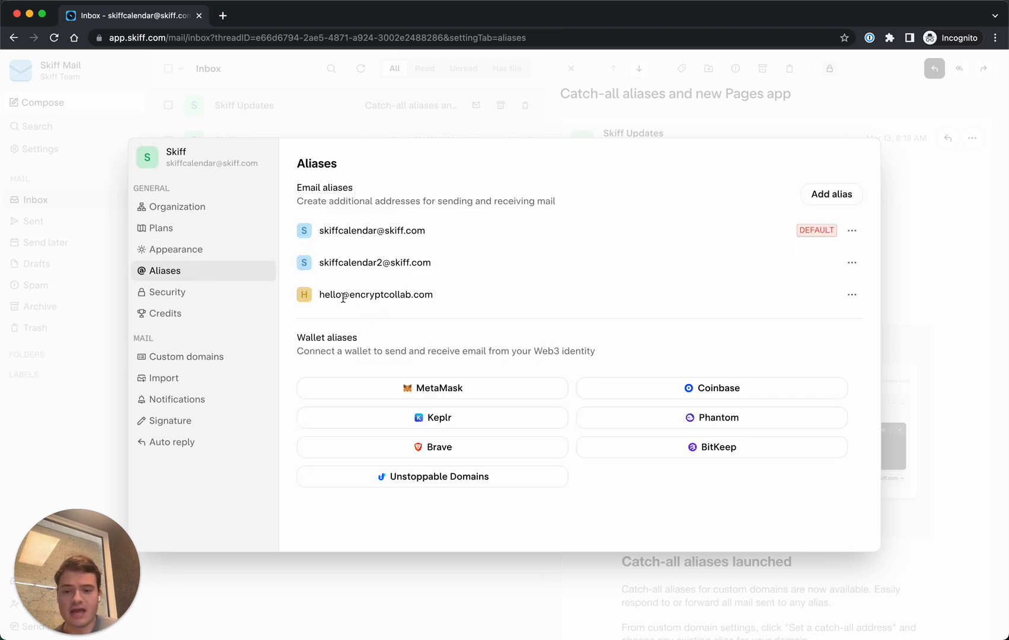
double_click(376, 295)
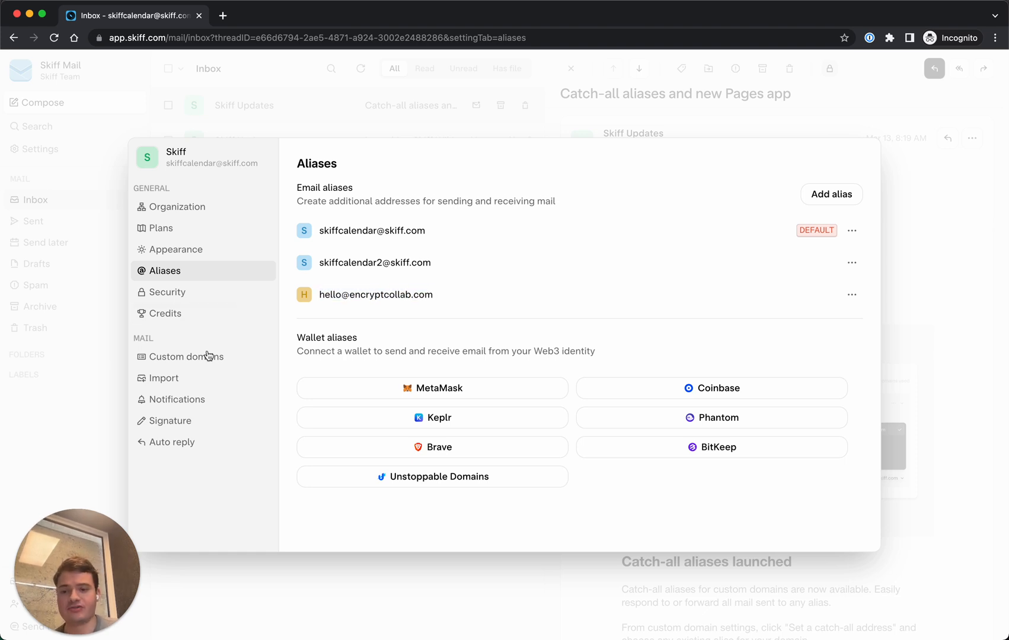
left_click(186, 357)
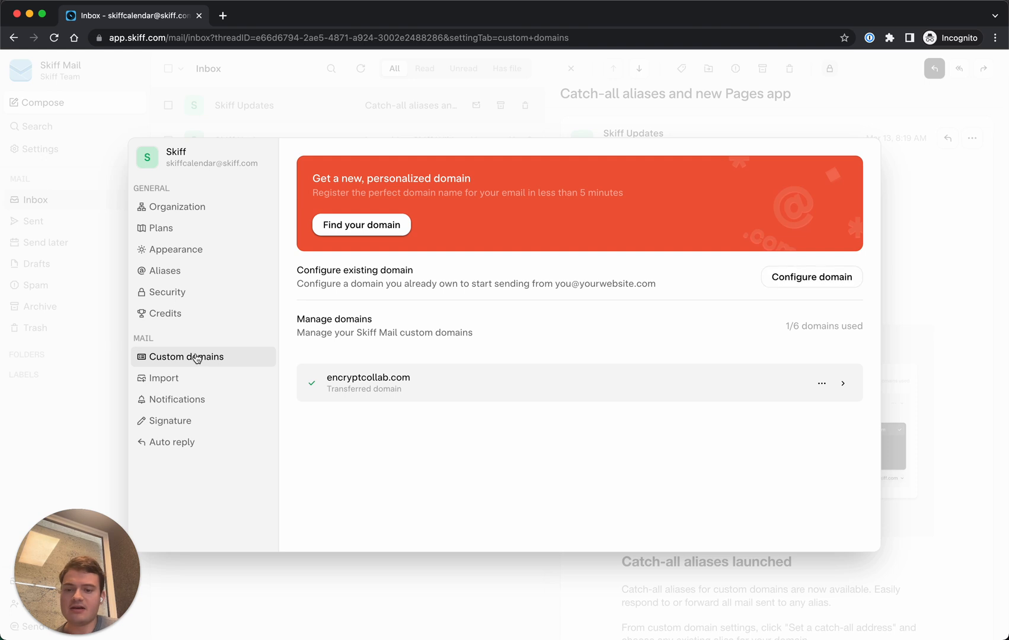
mouse_move(844, 383)
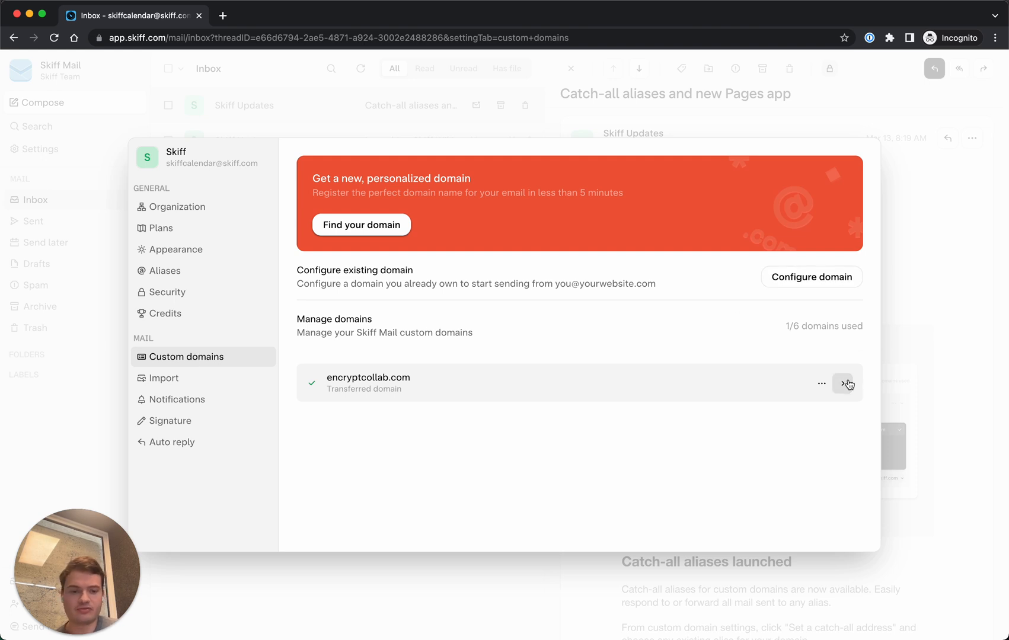
left_click(844, 382)
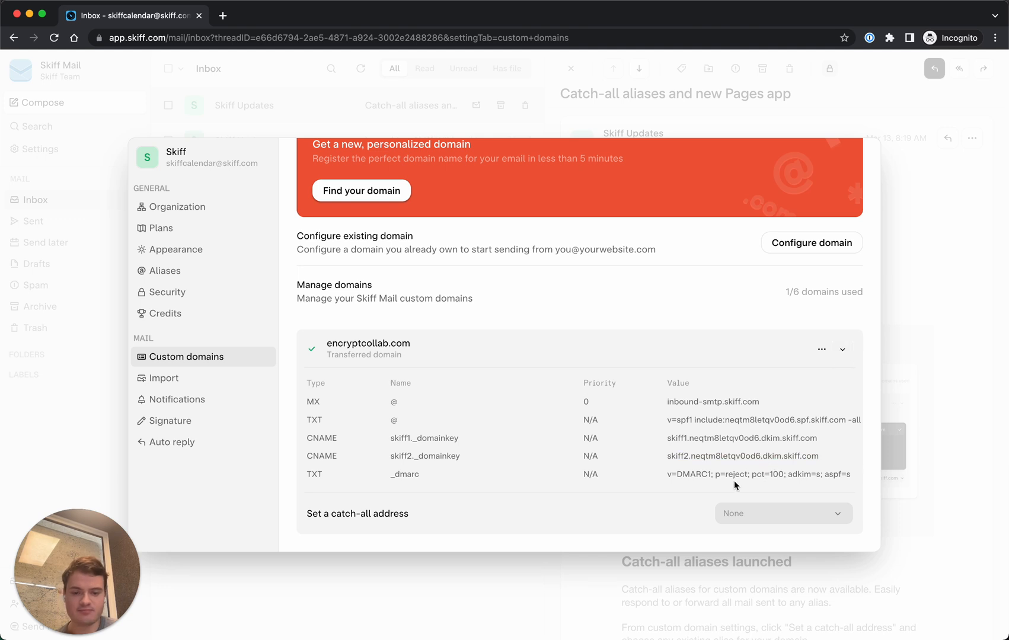
mouse_move(383, 509)
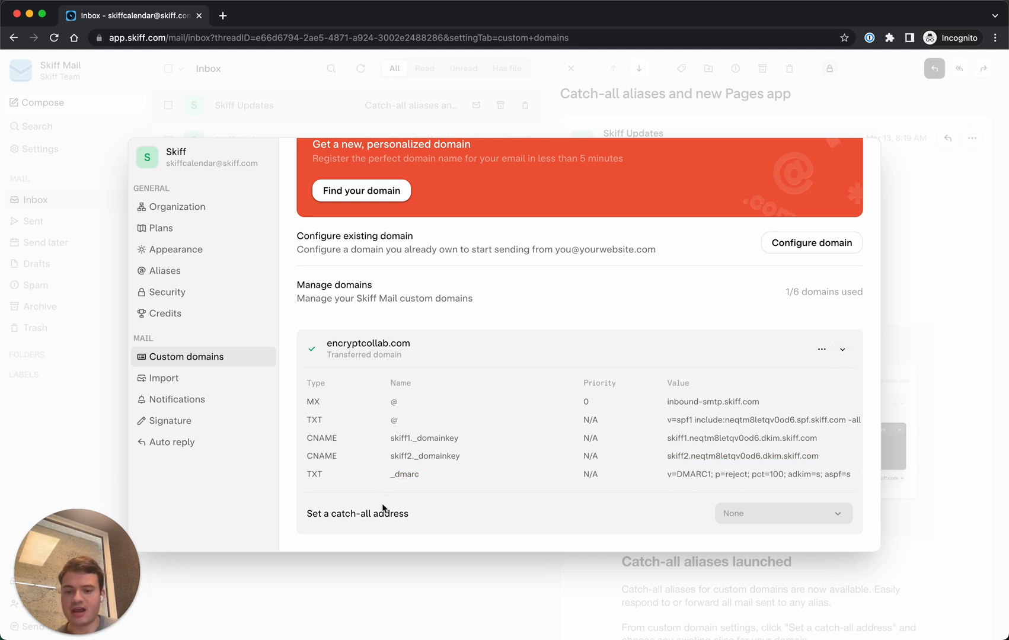
mouse_move(785, 524)
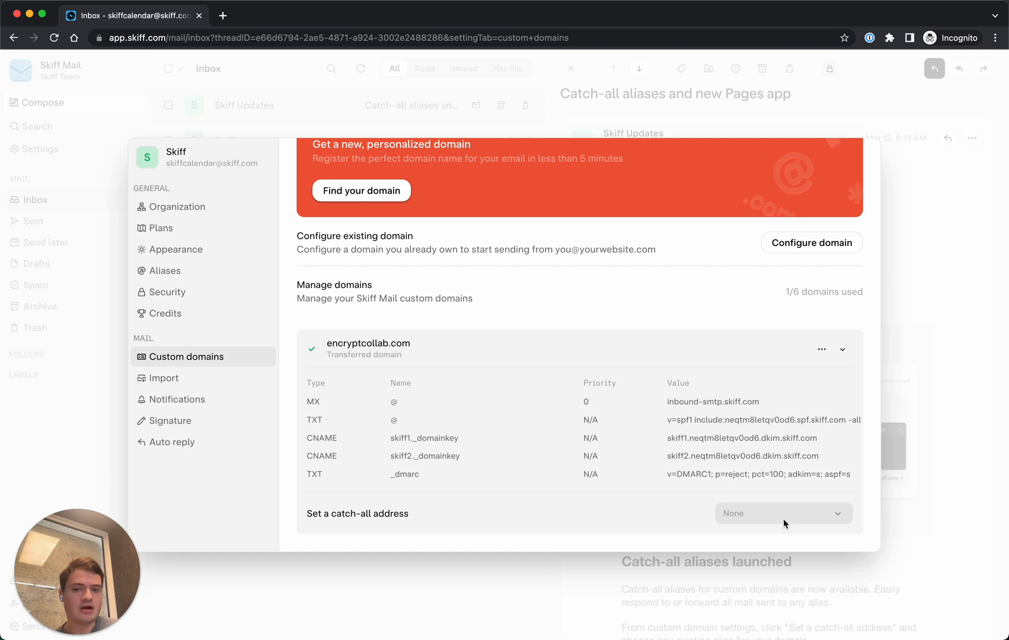
left_click(782, 513)
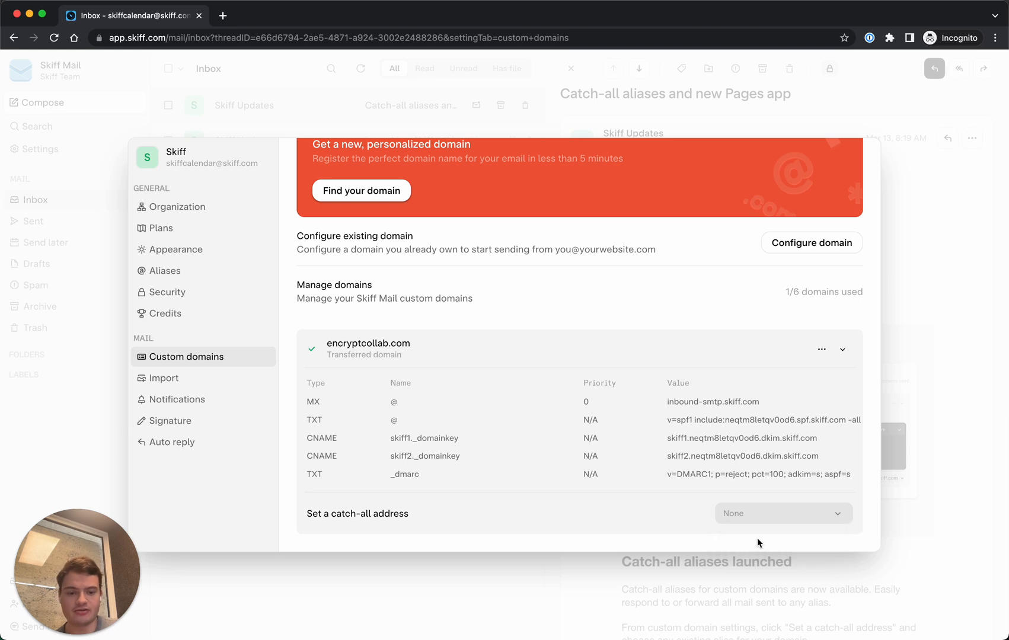
left_click(782, 514)
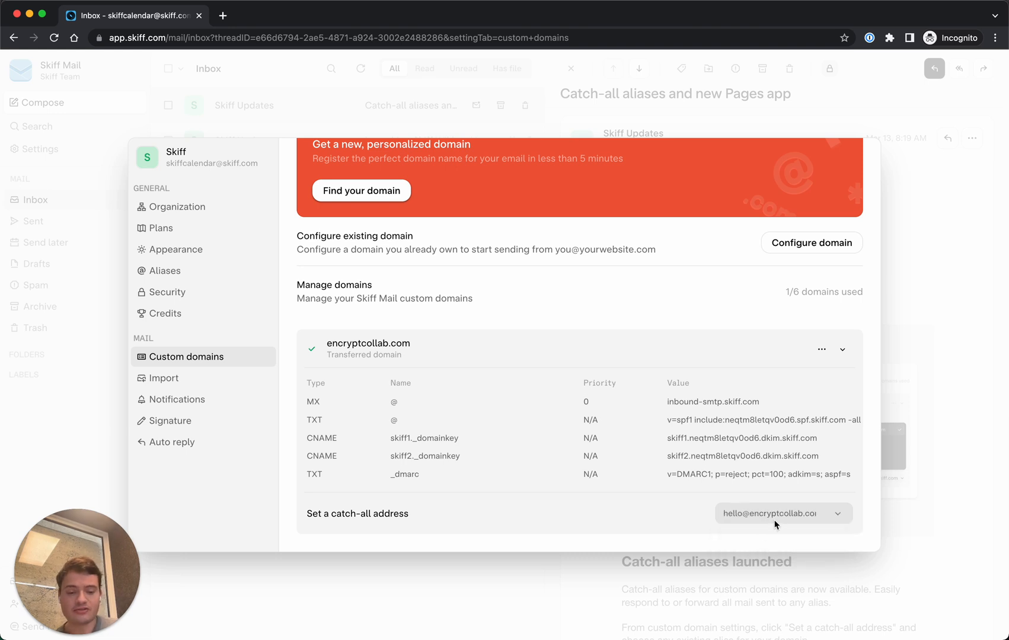